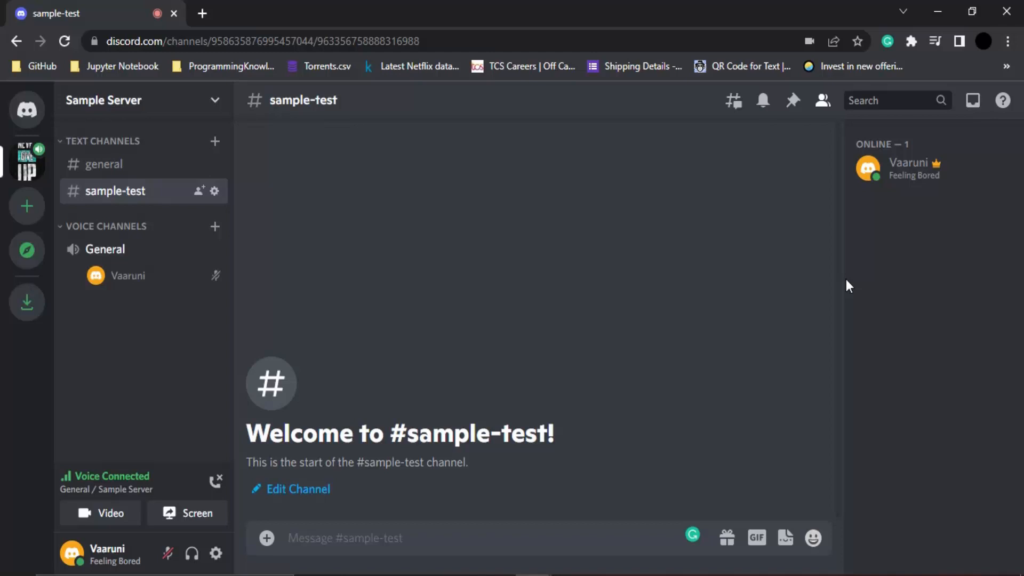
mouse_move(28, 302)
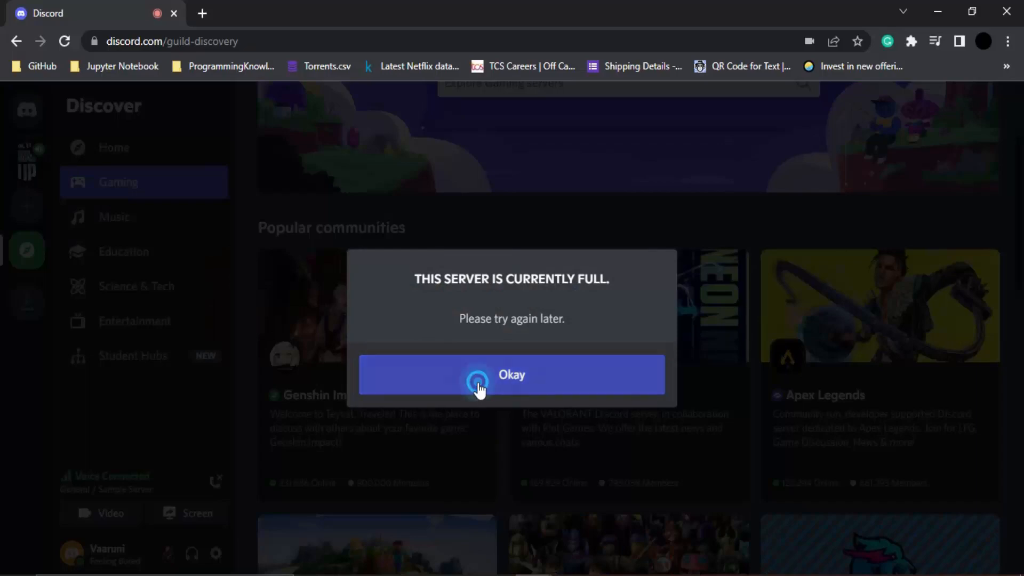
- Dismiss the server-full notice and browse VALORANT's member list down to the public figure and developer role groups
left_click(511, 374)
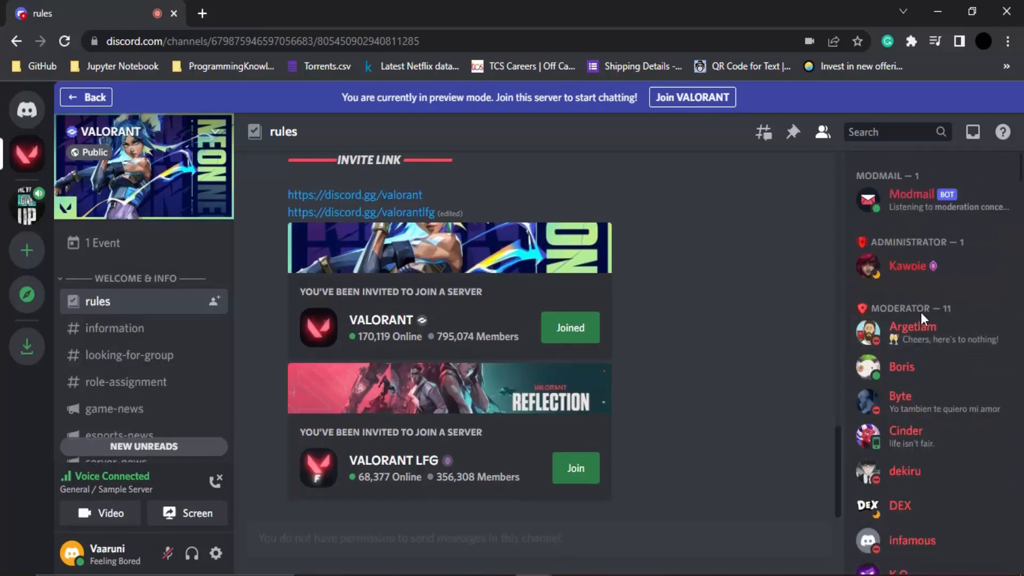
scroll("down", 3)
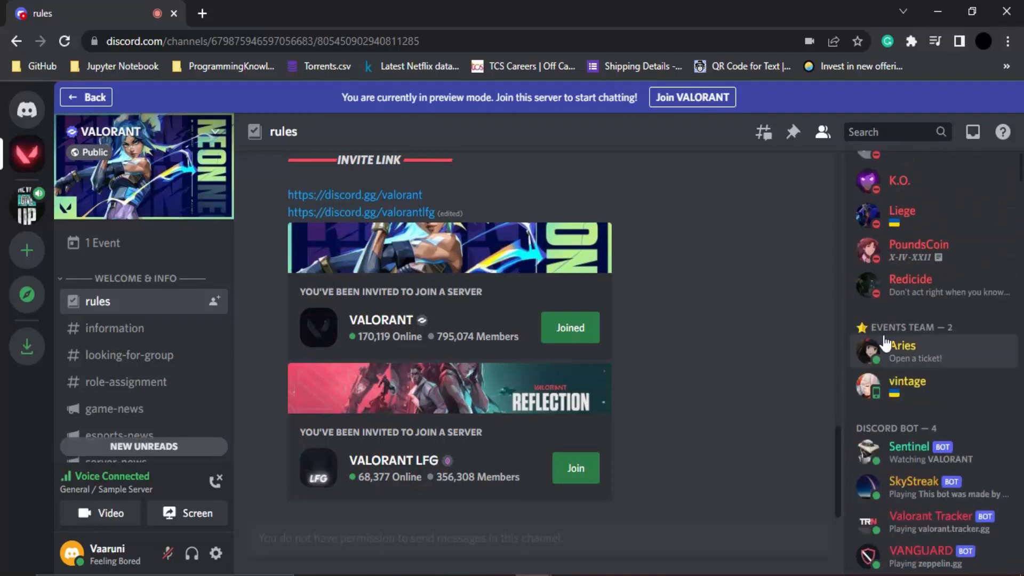
mouse_move(928, 335)
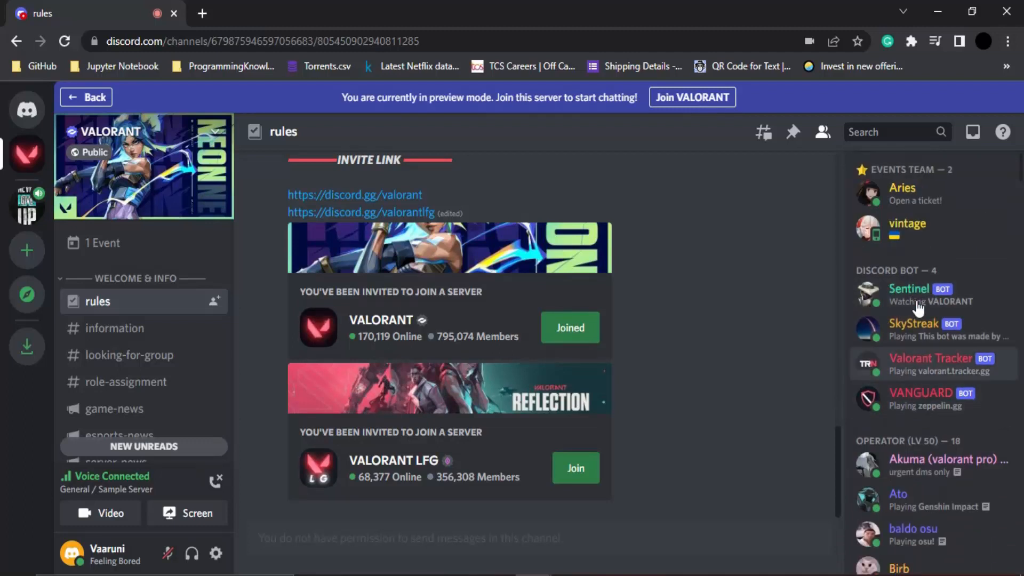
scroll("down", 3)
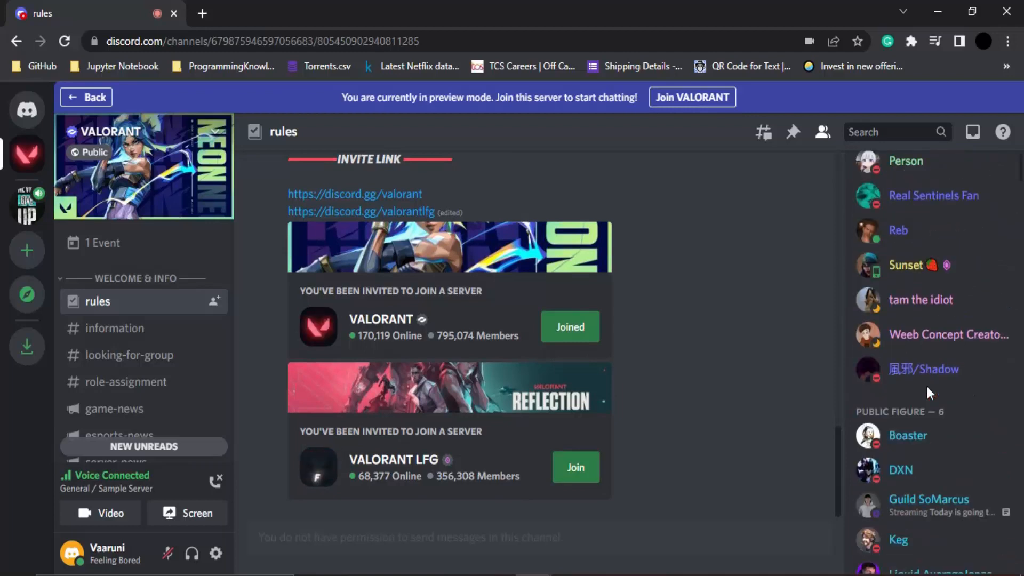
scroll("down", 3)
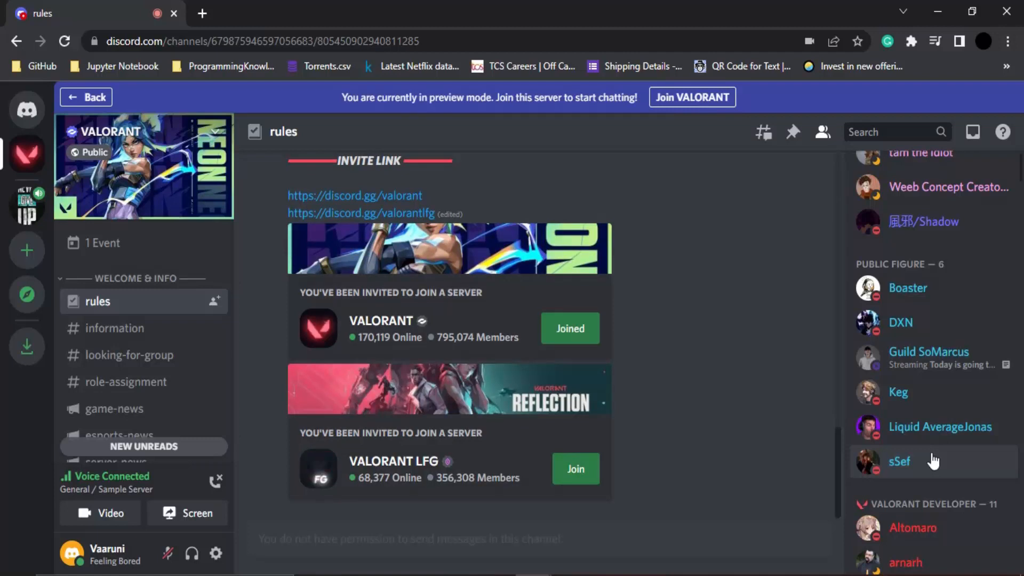
scroll("down", 3)
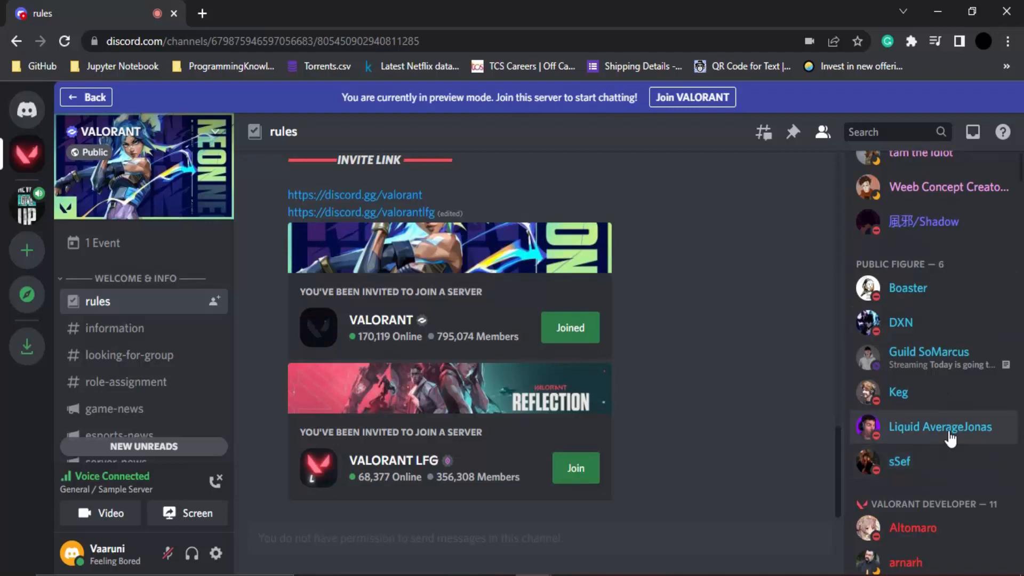
mouse_move(933, 467)
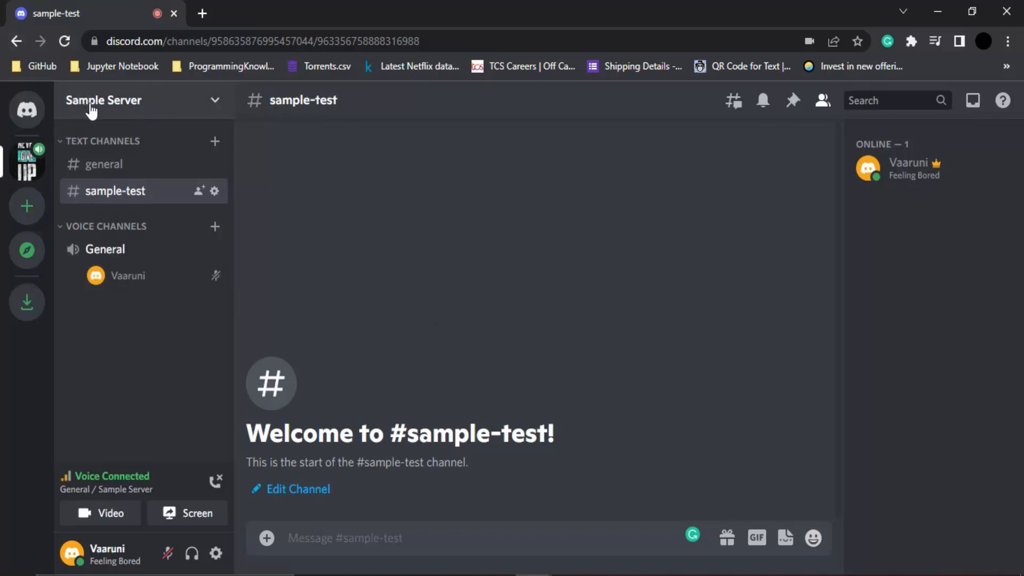
mouse_move(174, 102)
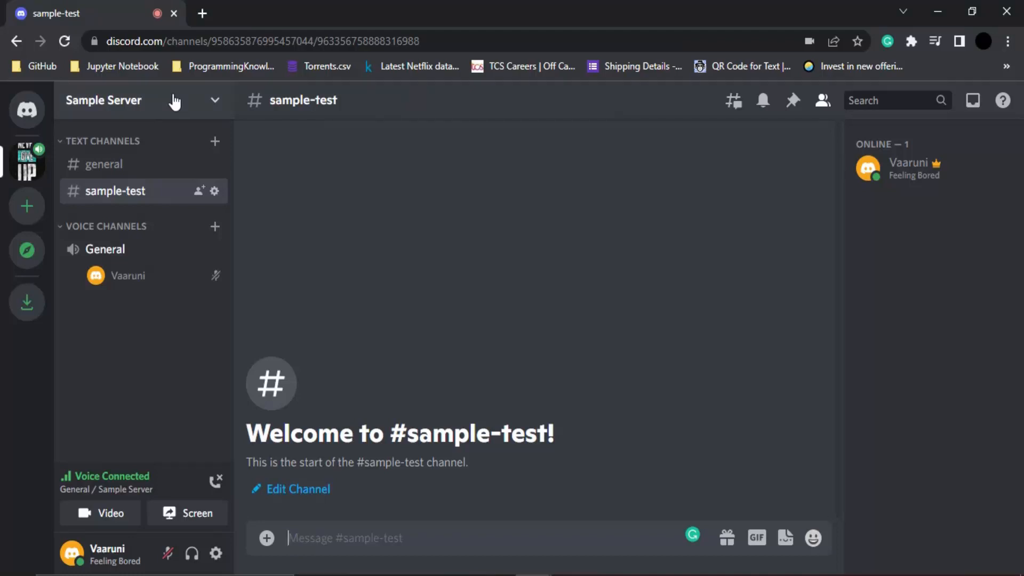
- Open Sample Server's dropdown to reach Server Settings
left_click(130, 100)
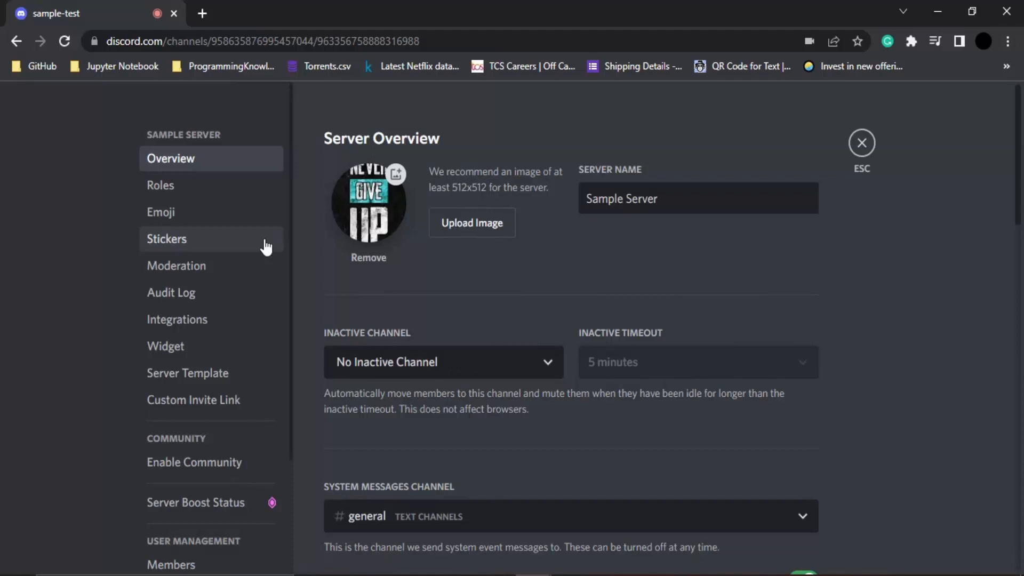
- Create a new role in Roles named 'Admin' and give it the blue colour swatch
left_click(160, 185)
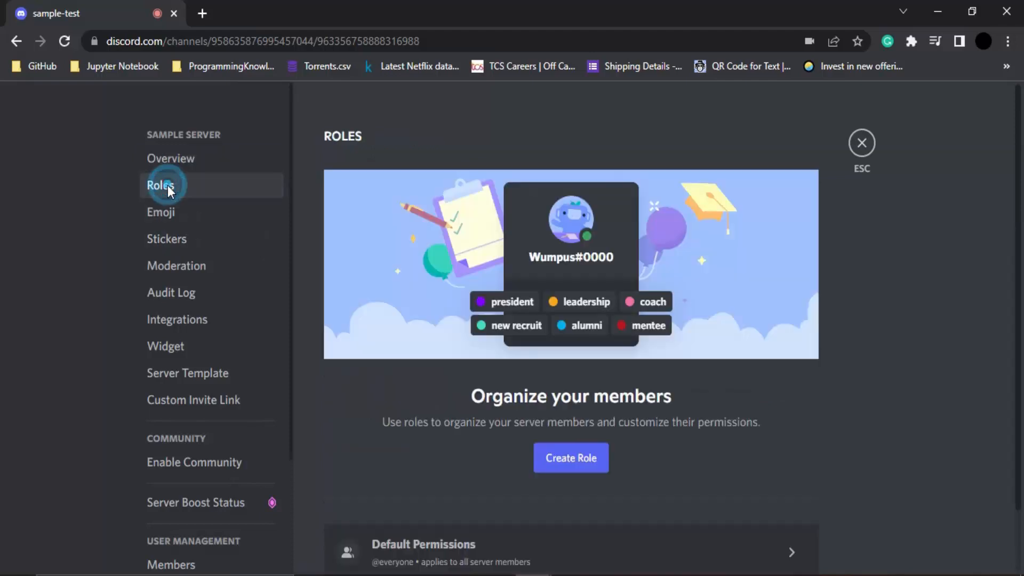
scroll("down", 3)
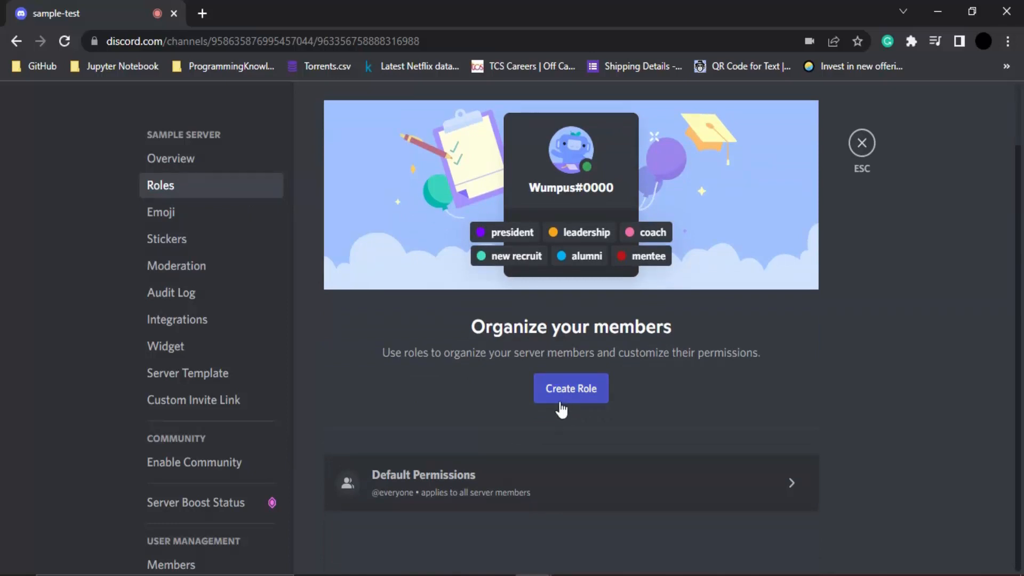
left_click(569, 388)
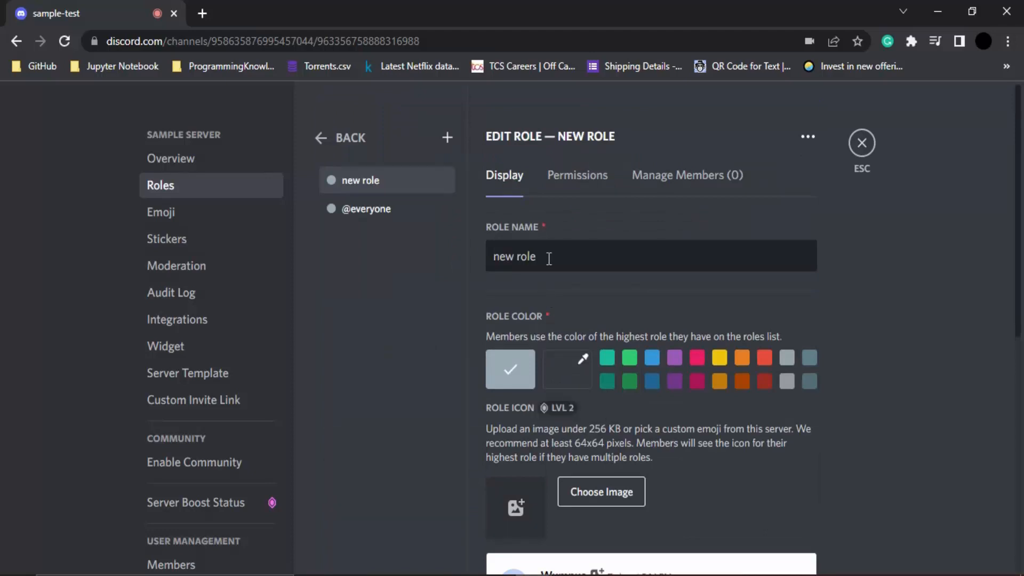
double_click(513, 256)
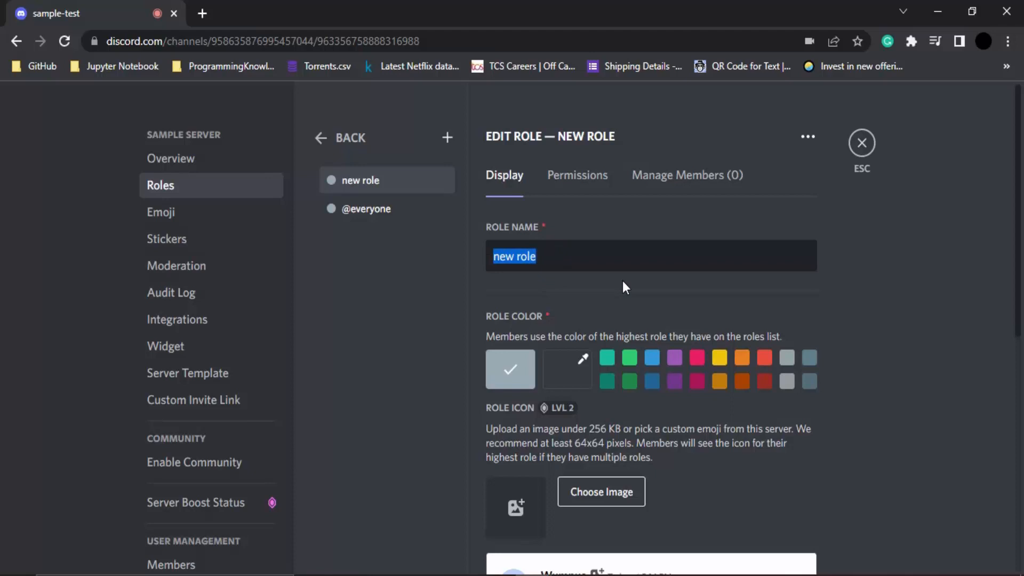
type("Admin")
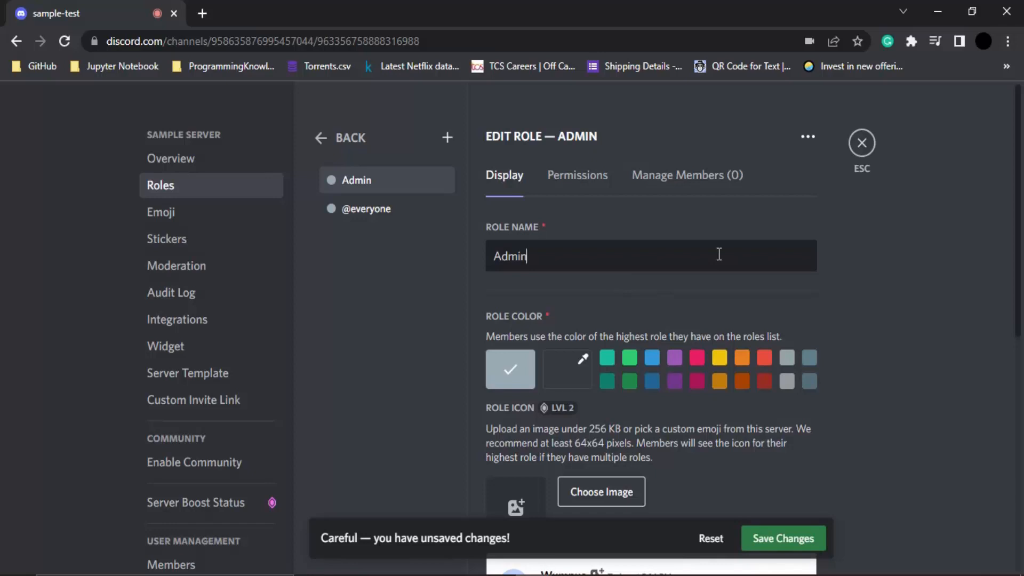
mouse_move(696, 373)
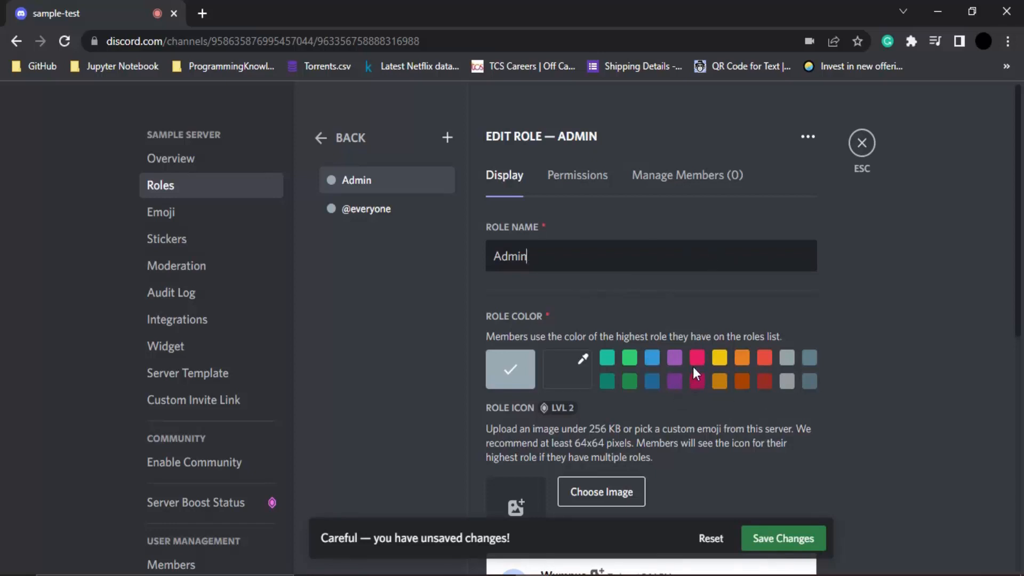
left_click(652, 359)
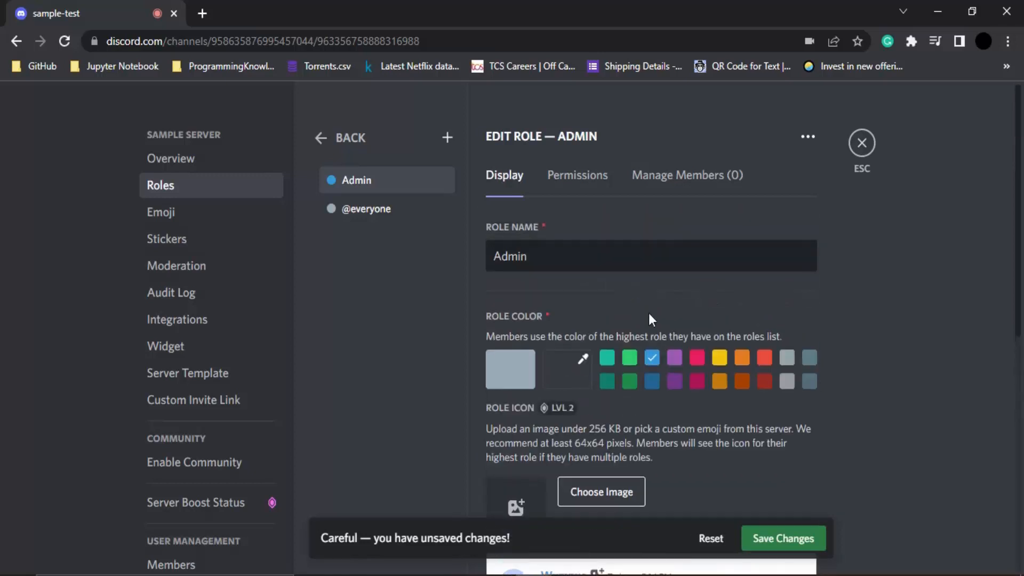
scroll("down", 3)
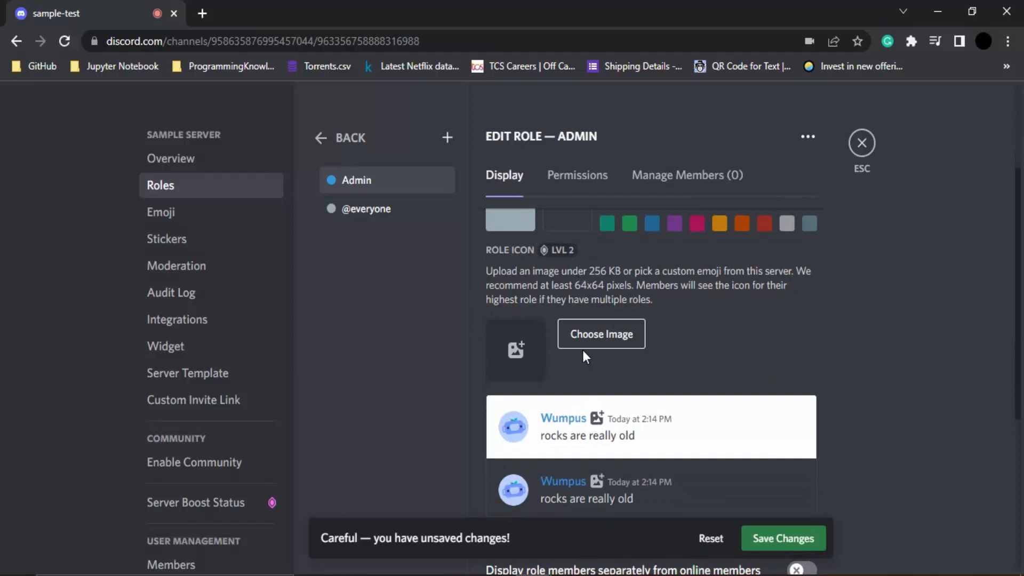
scroll("down", 3)
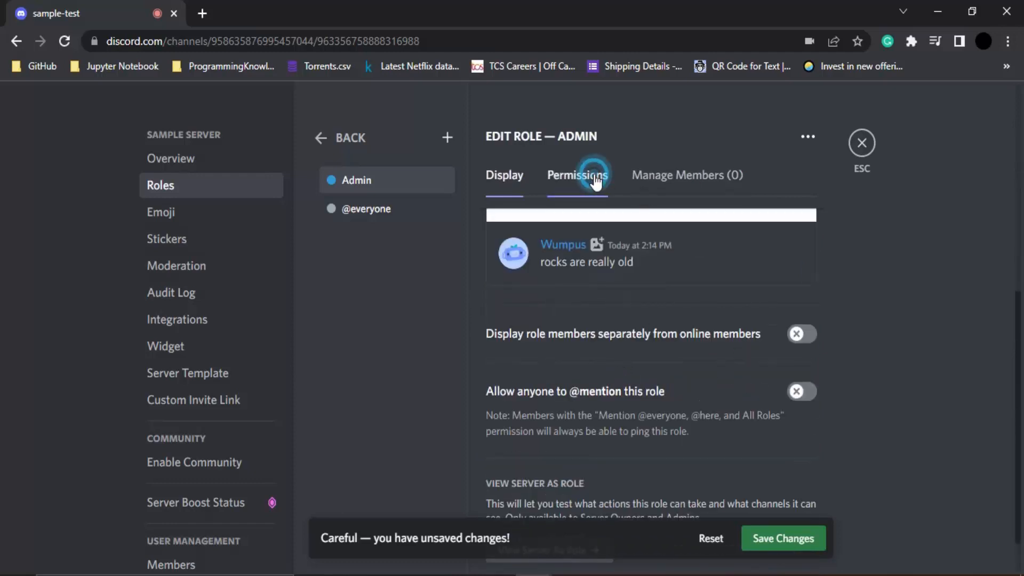
- Turn on Manage Emojis and Stickers in the Admin role's permissions
left_click(578, 174)
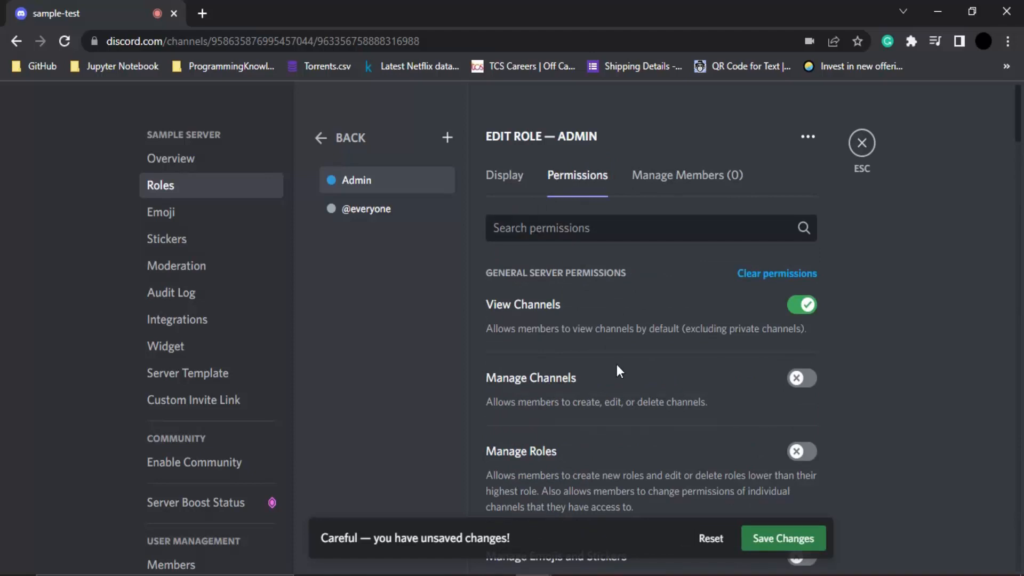
scroll("down", 3)
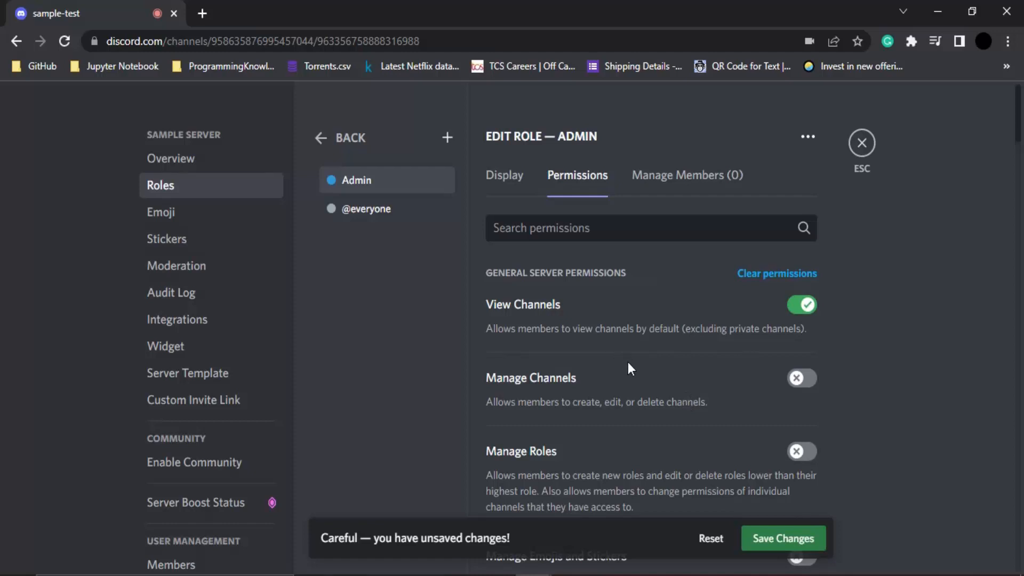
scroll("down", 3)
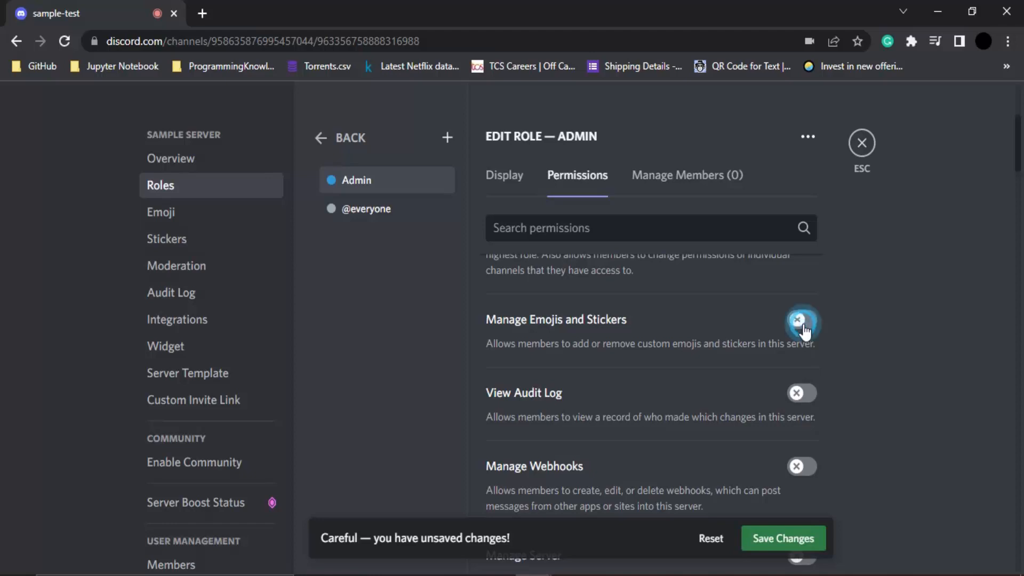
left_click(802, 319)
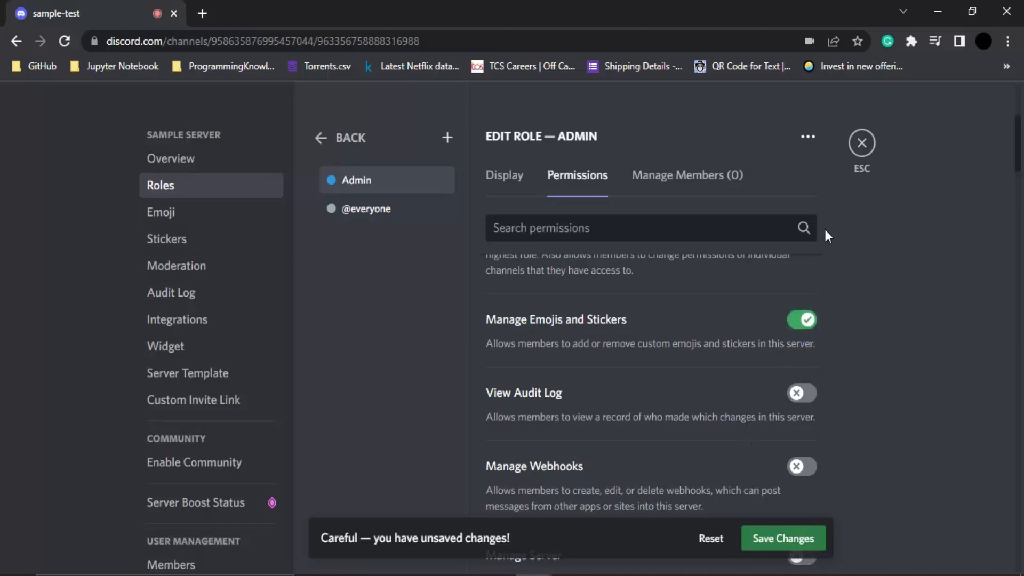
left_click(686, 174)
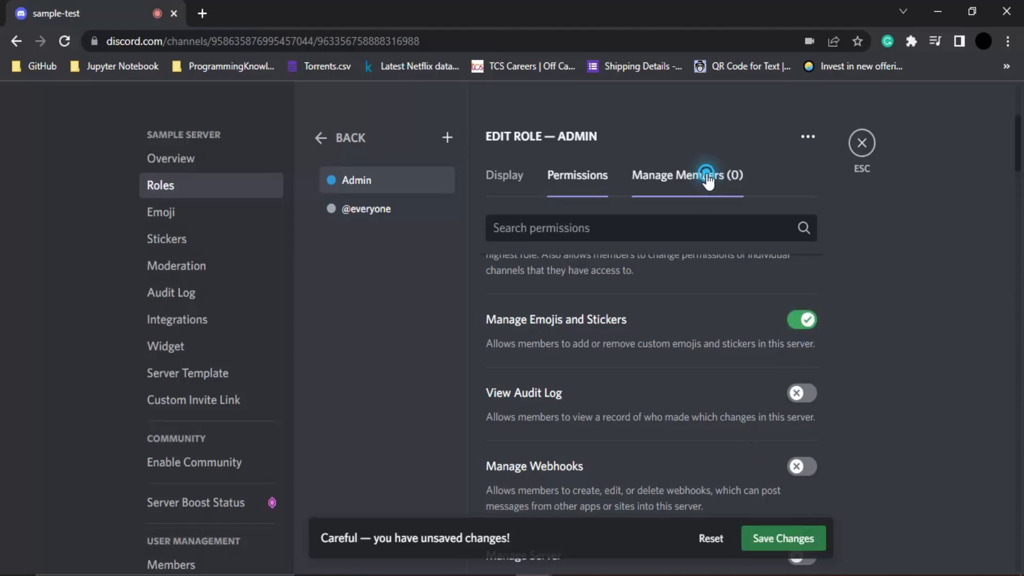
- Add Vaaruni to the Admin role, then remove them again, leaving the role memberless
left_click(686, 174)
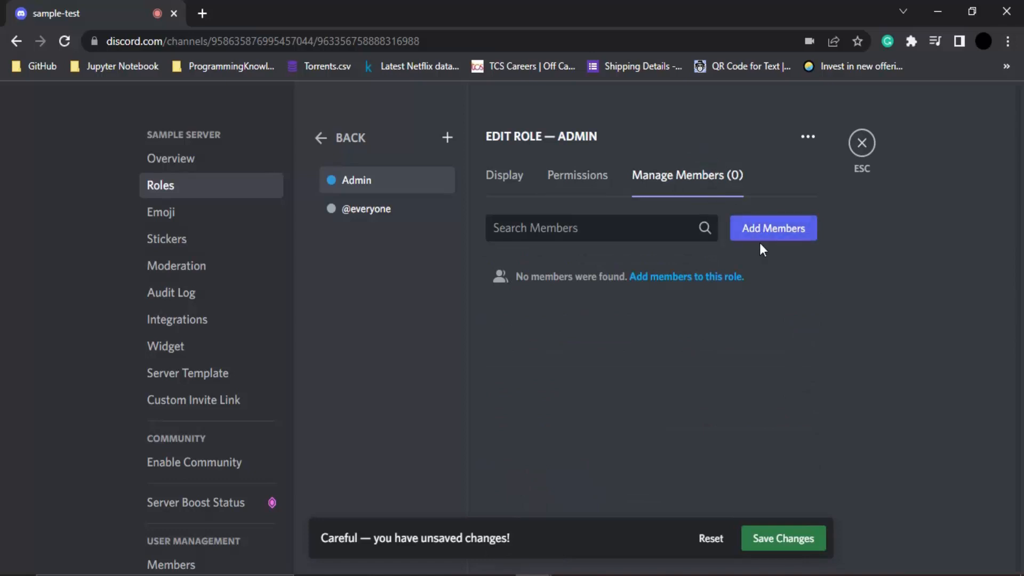
left_click(773, 229)
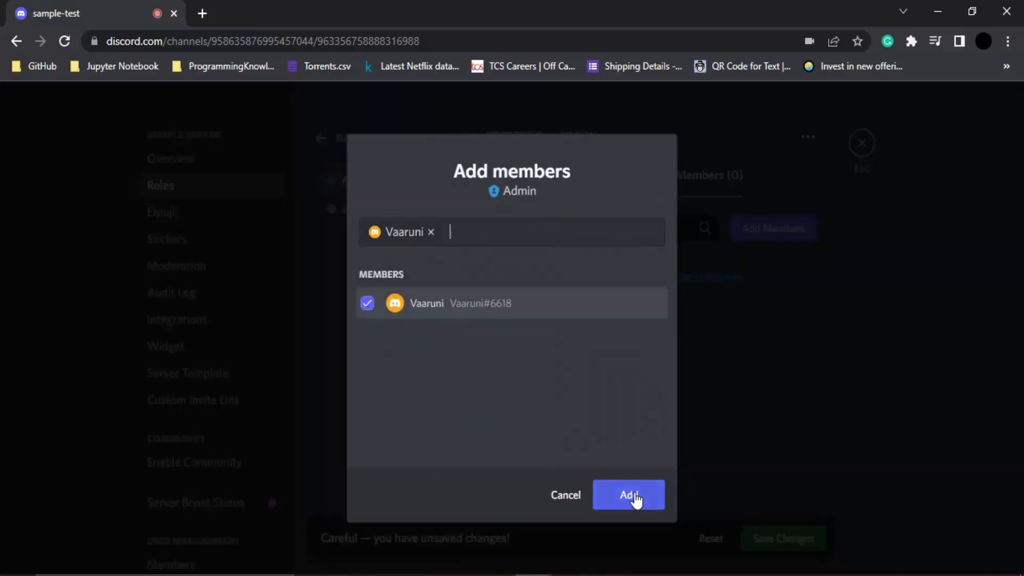
left_click(628, 494)
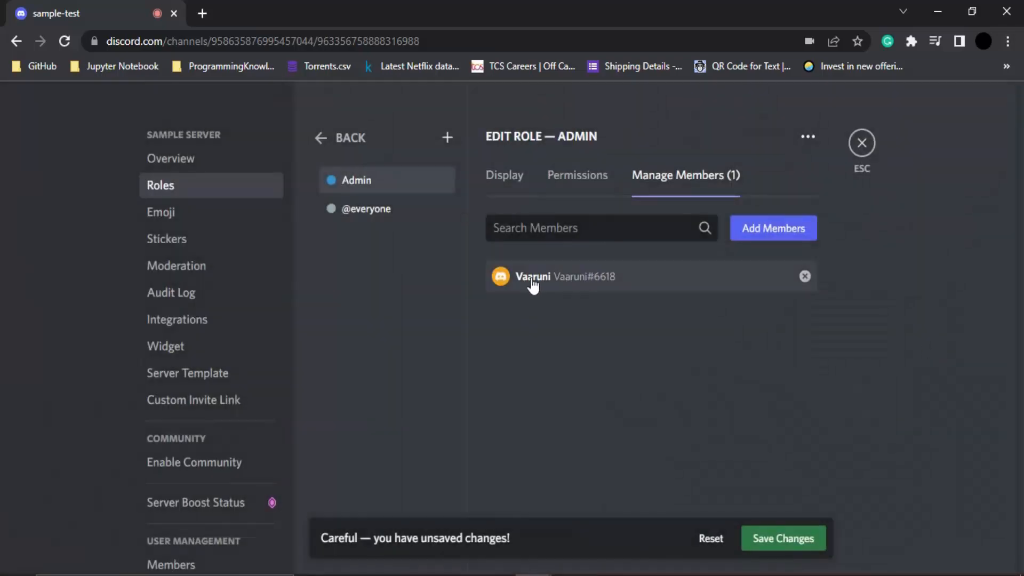
mouse_move(586, 282)
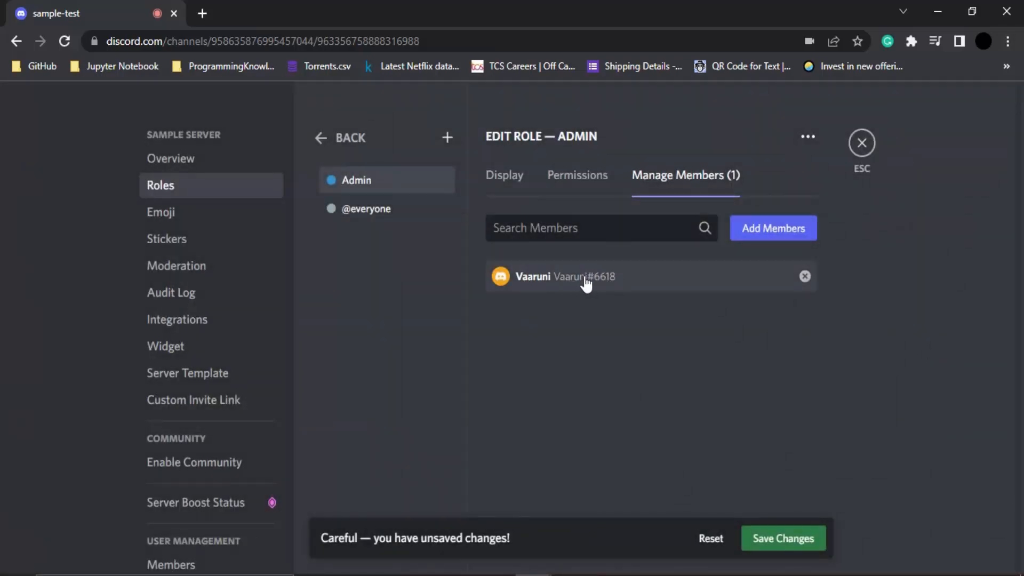
left_click(804, 276)
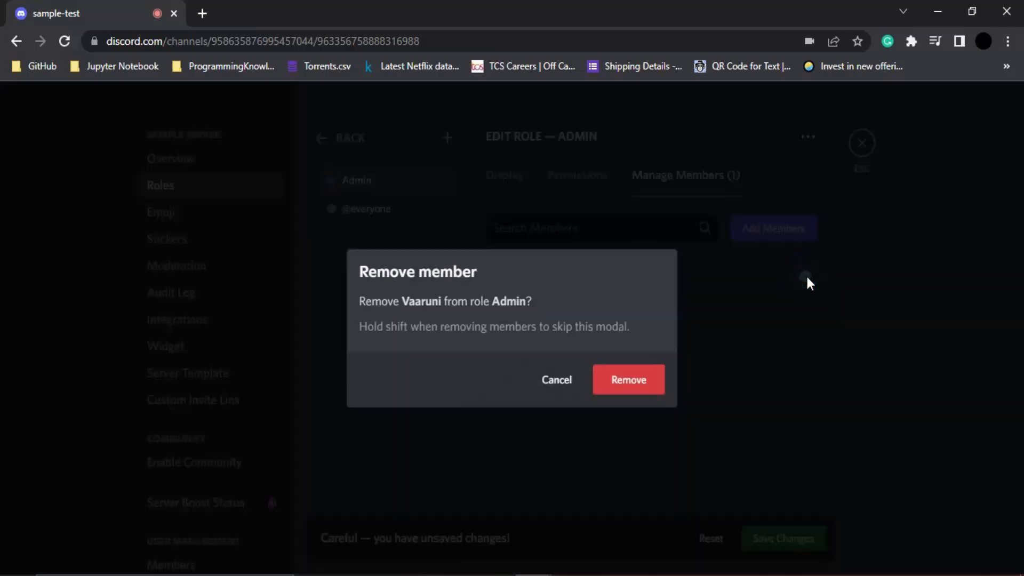
mouse_move(564, 318)
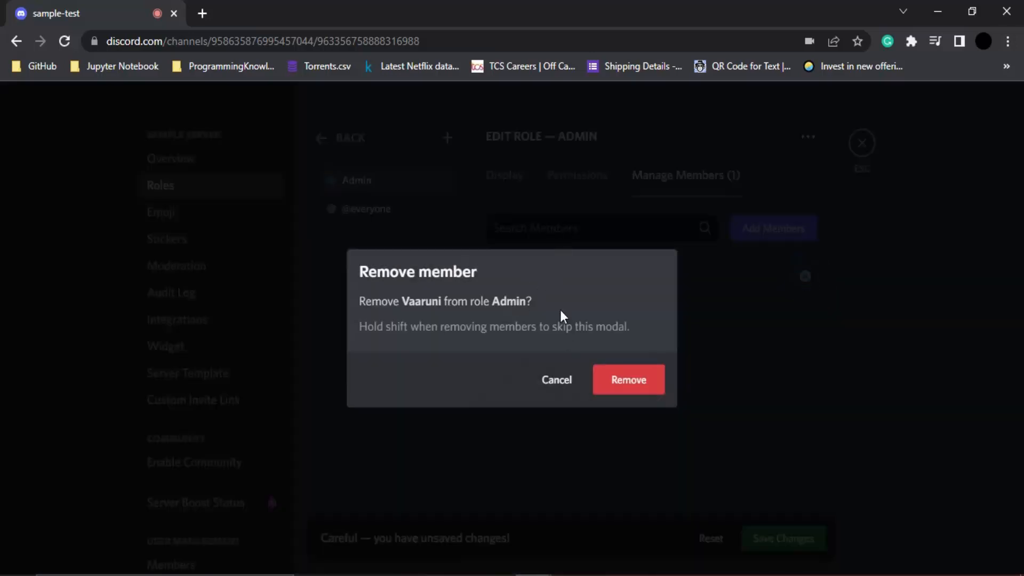
mouse_move(612, 359)
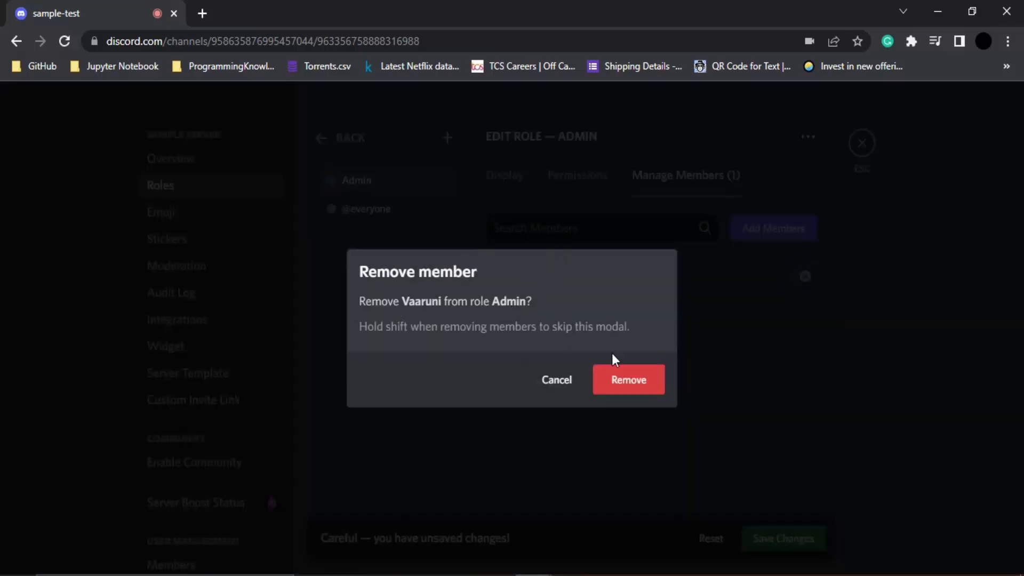
left_click(627, 380)
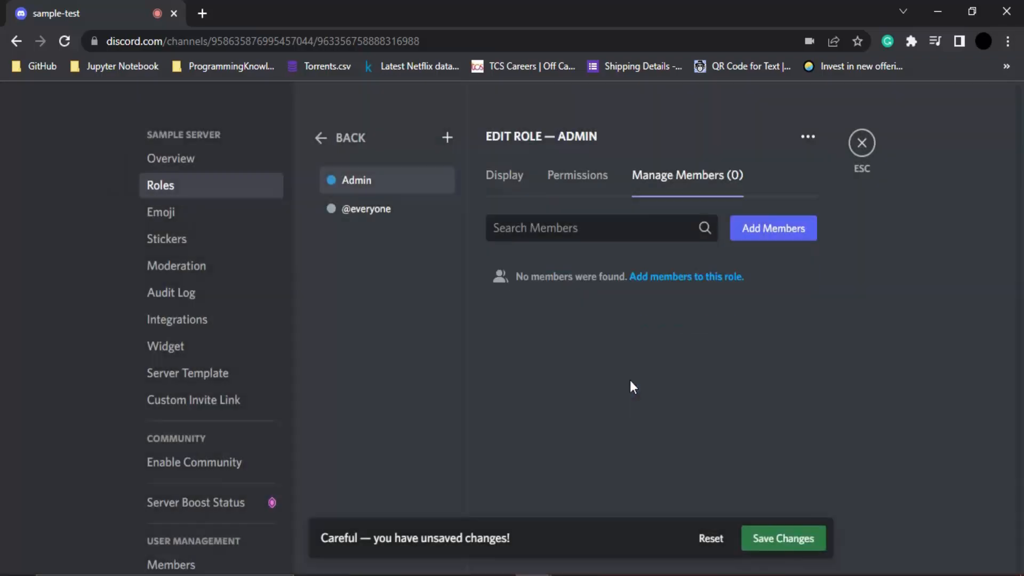
- Save the role changes and exit settings back to the sample-test channel
left_click(504, 175)
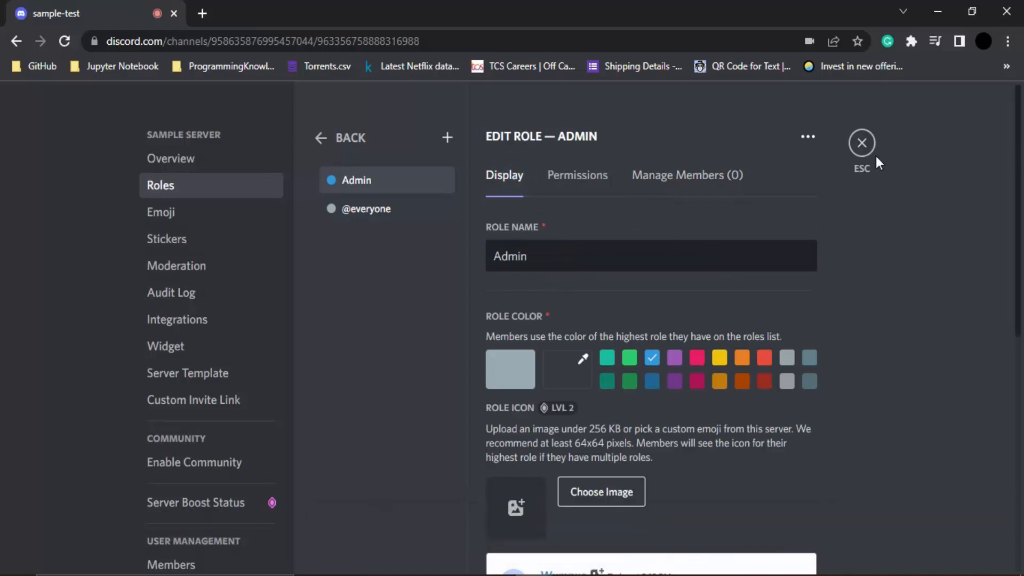
left_click(862, 142)
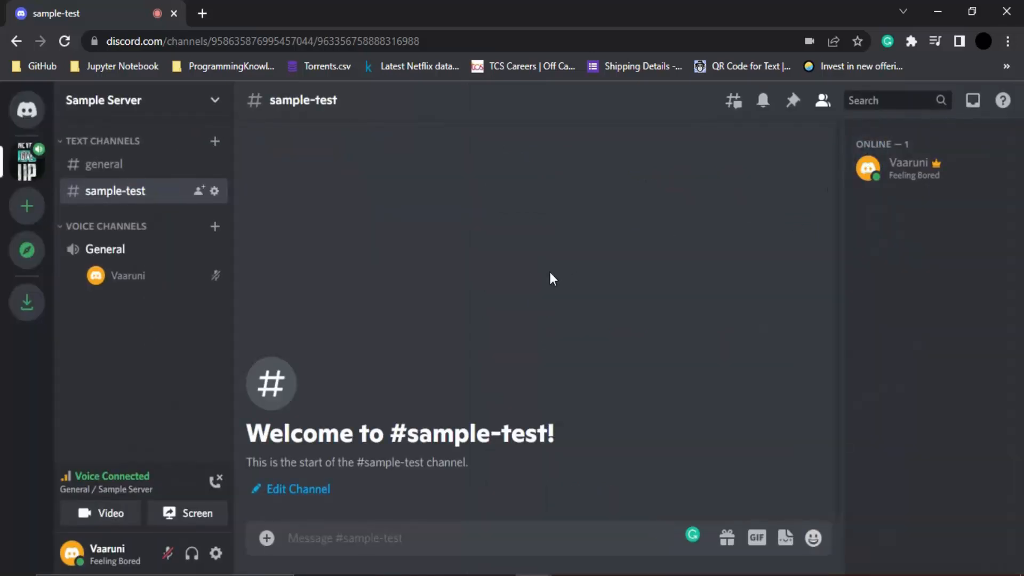
mouse_move(138, 202)
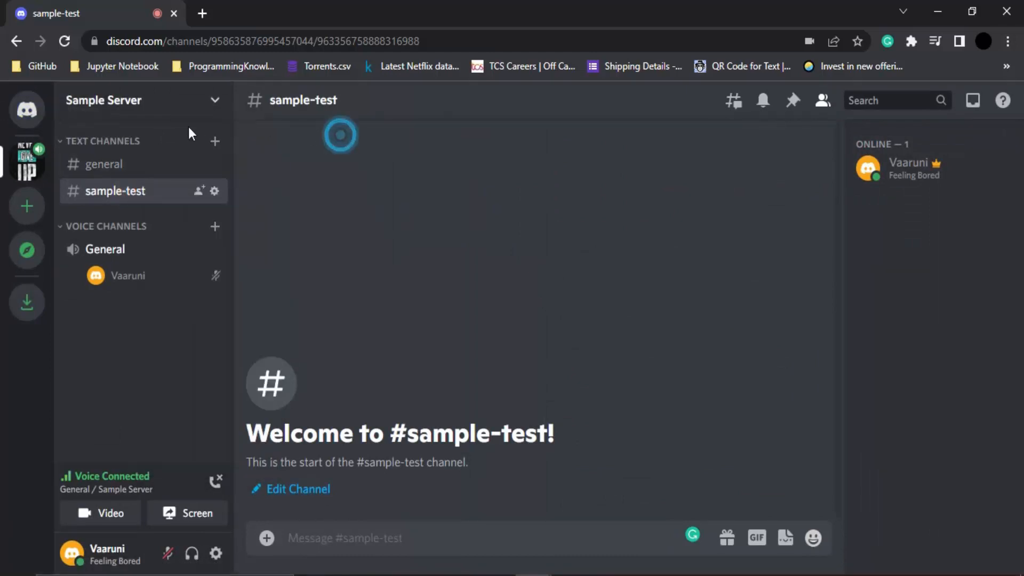
- Reopen Server Settings and add Vaaruni as a member of the Admin role
left_click(103, 101)
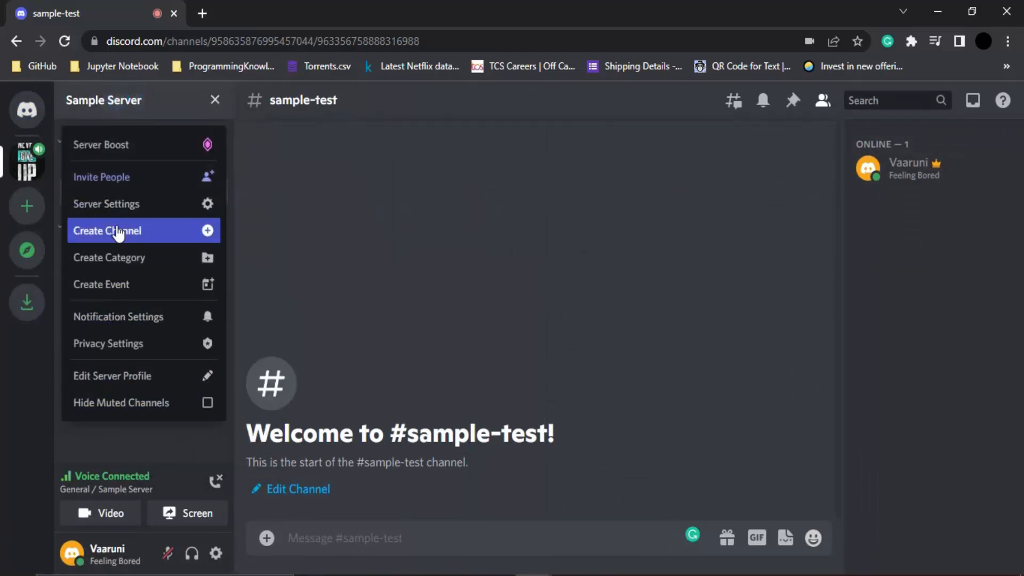
left_click(106, 203)
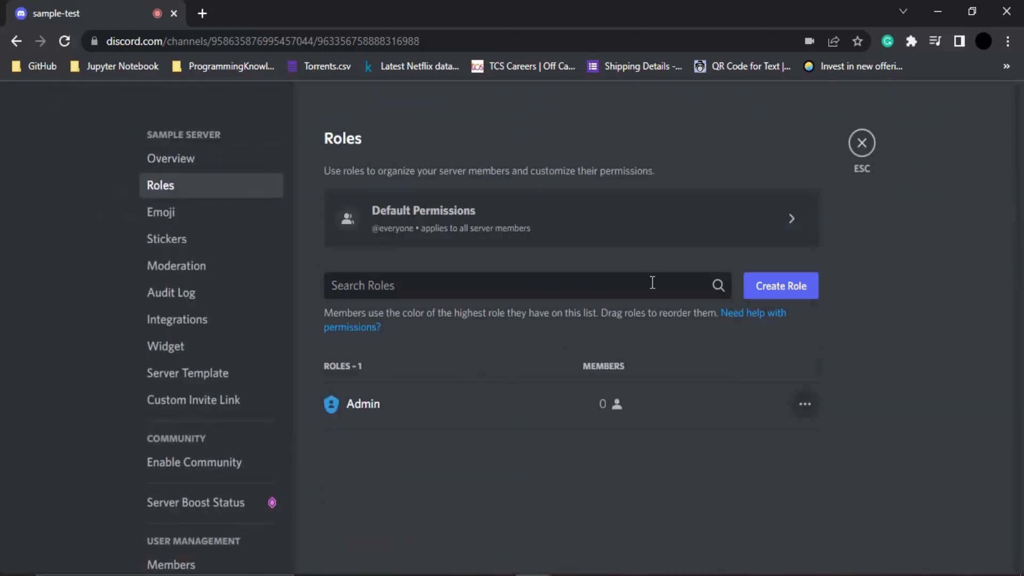
mouse_move(627, 408)
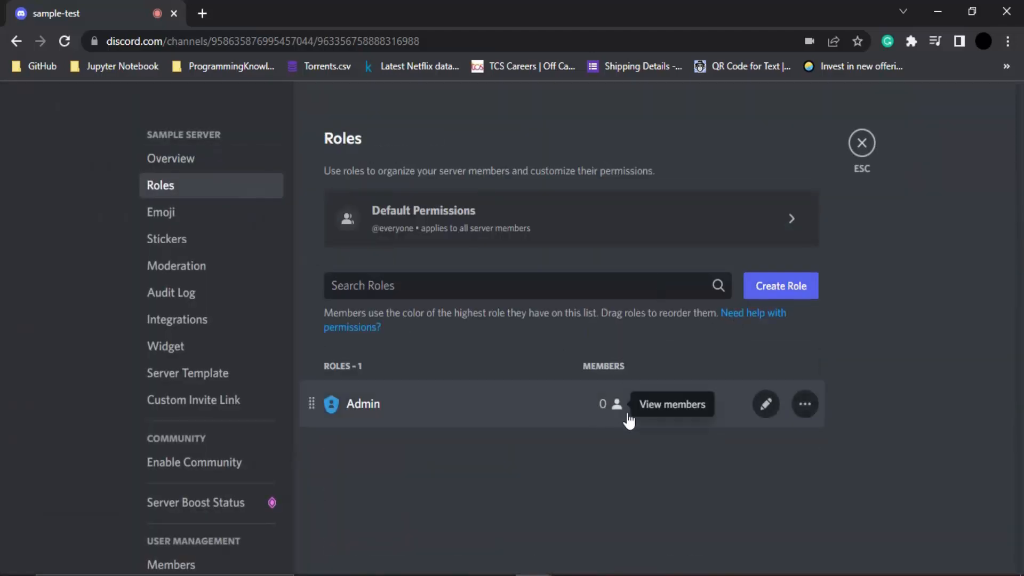
mouse_move(372, 415)
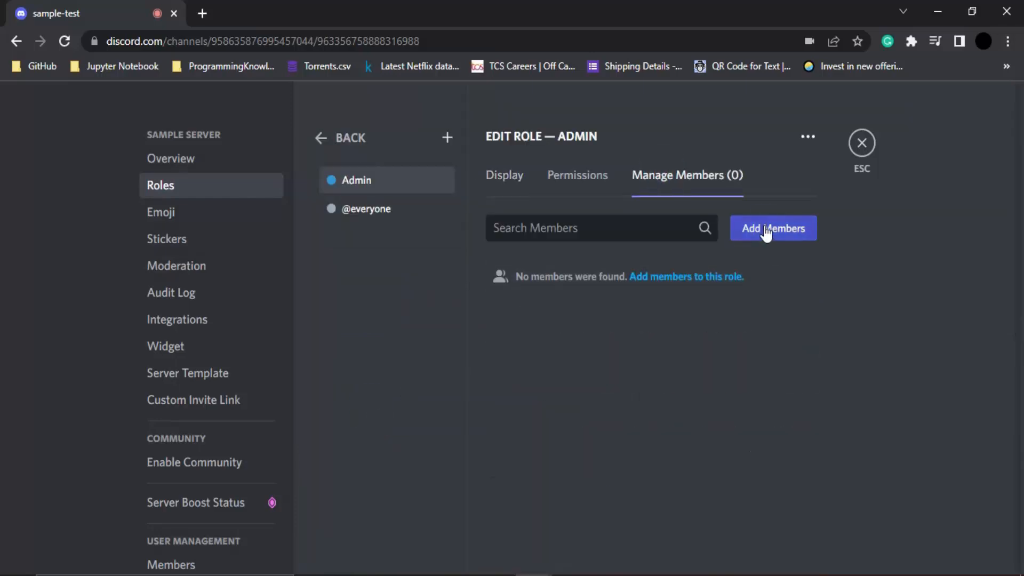
left_click(772, 228)
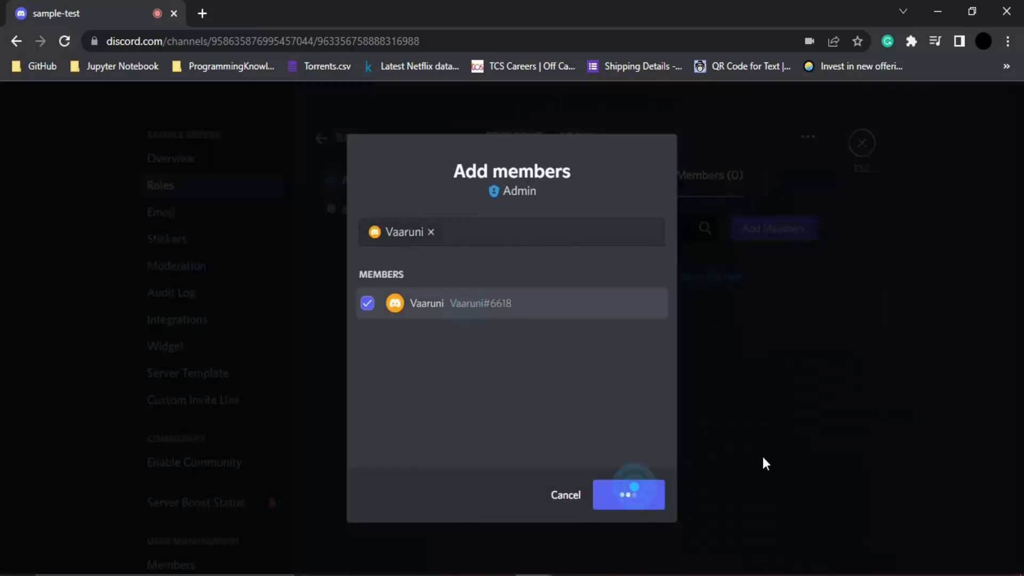
left_click(627, 494)
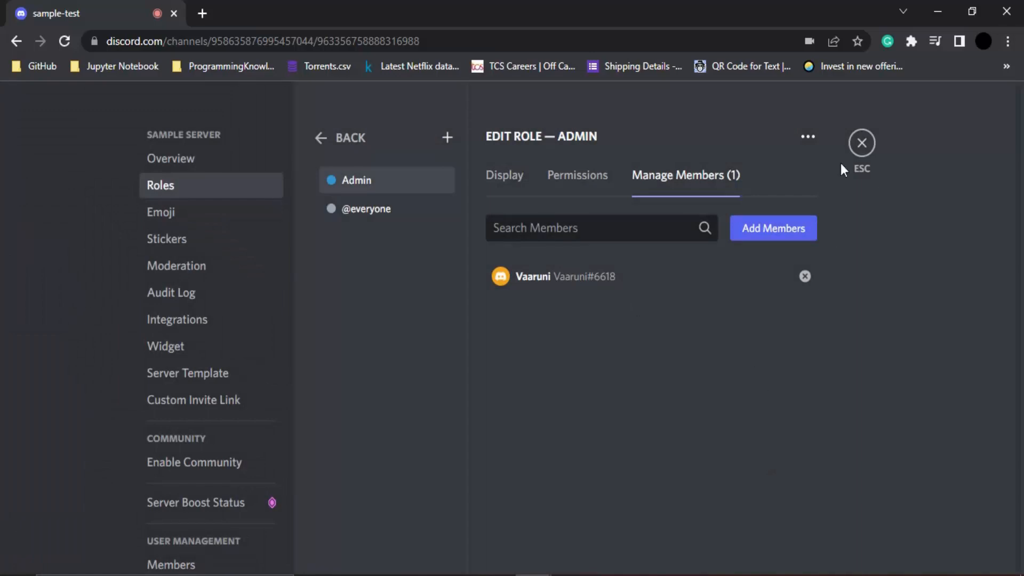
- Close Server Settings to return to sample-test, where Vaaruni's name now shows blue
left_click(862, 142)
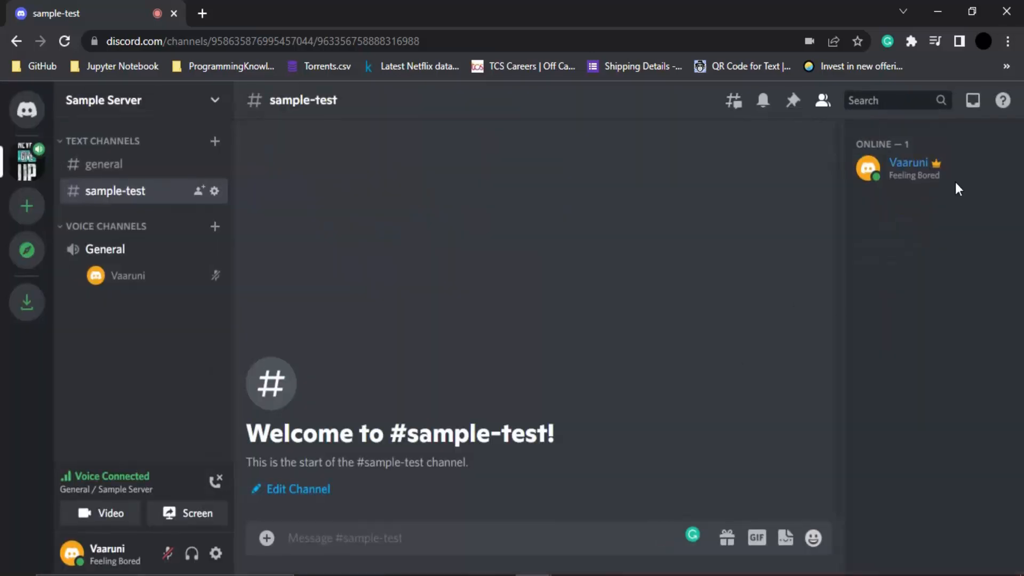
mouse_move(935, 169)
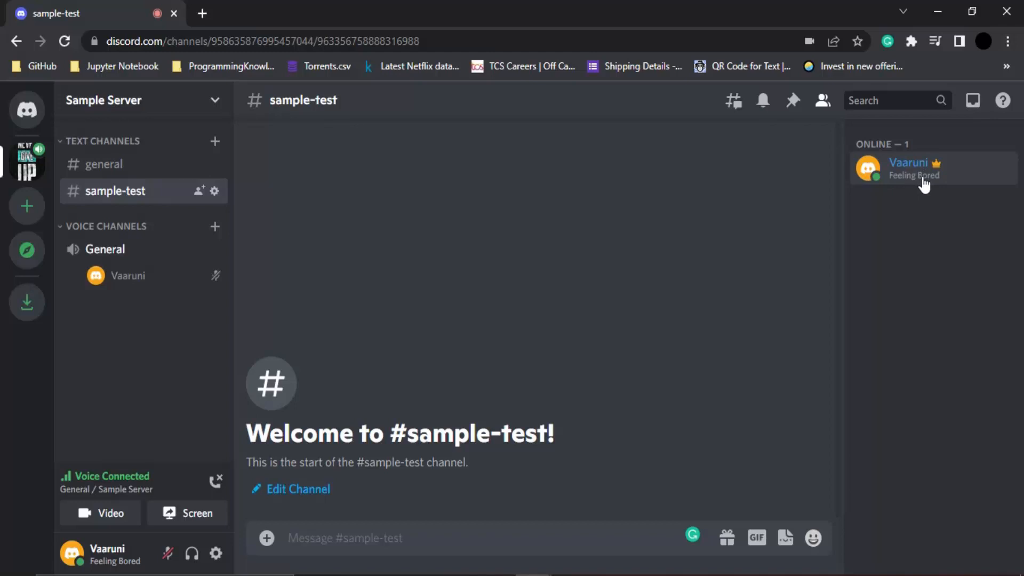
mouse_move(917, 185)
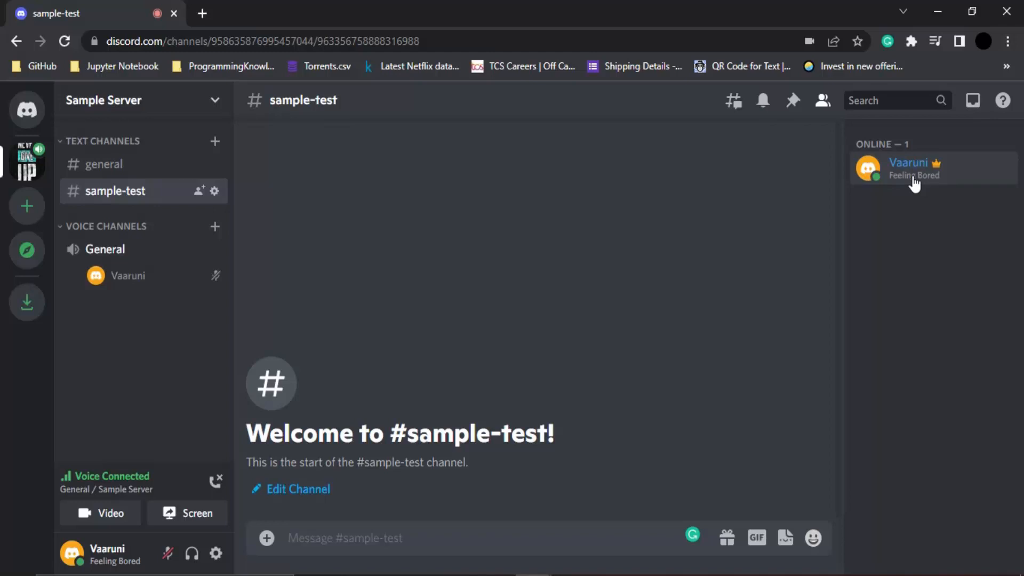
mouse_move(476, 386)
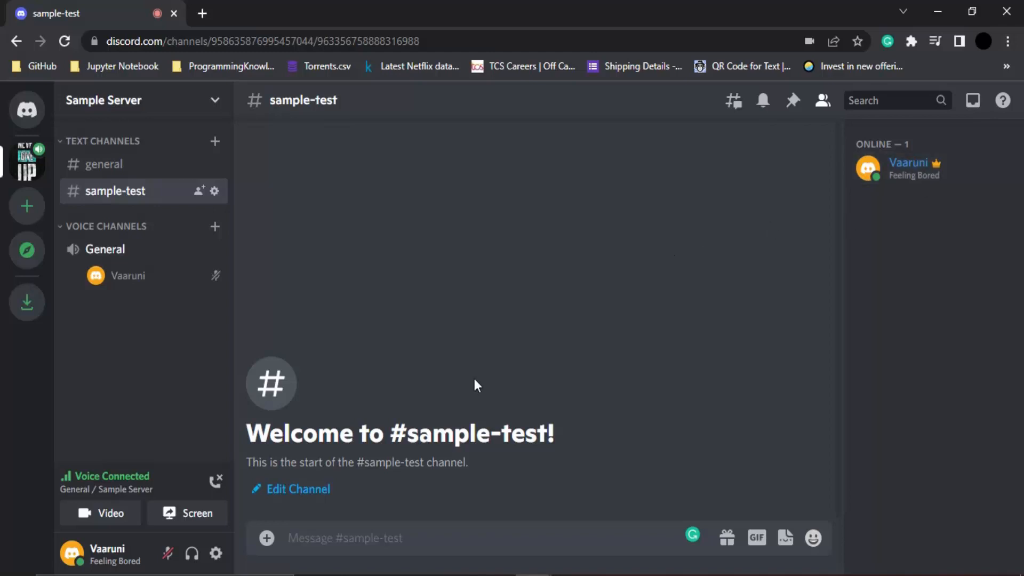